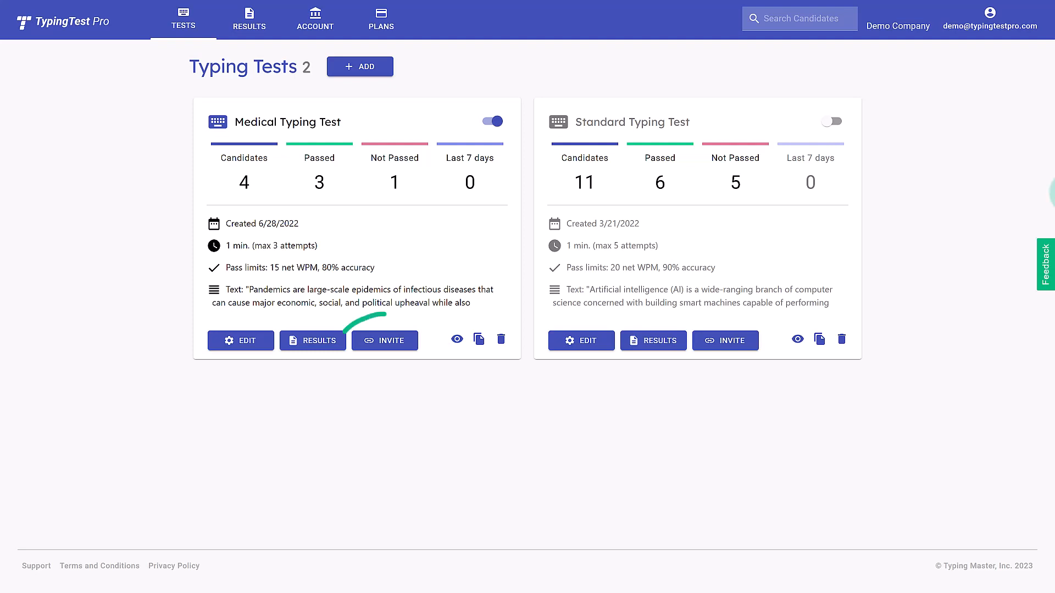
- Open the Medical Typing Test invitation window, then close it
{"action": "left_click", "coordinate": [384, 341]}
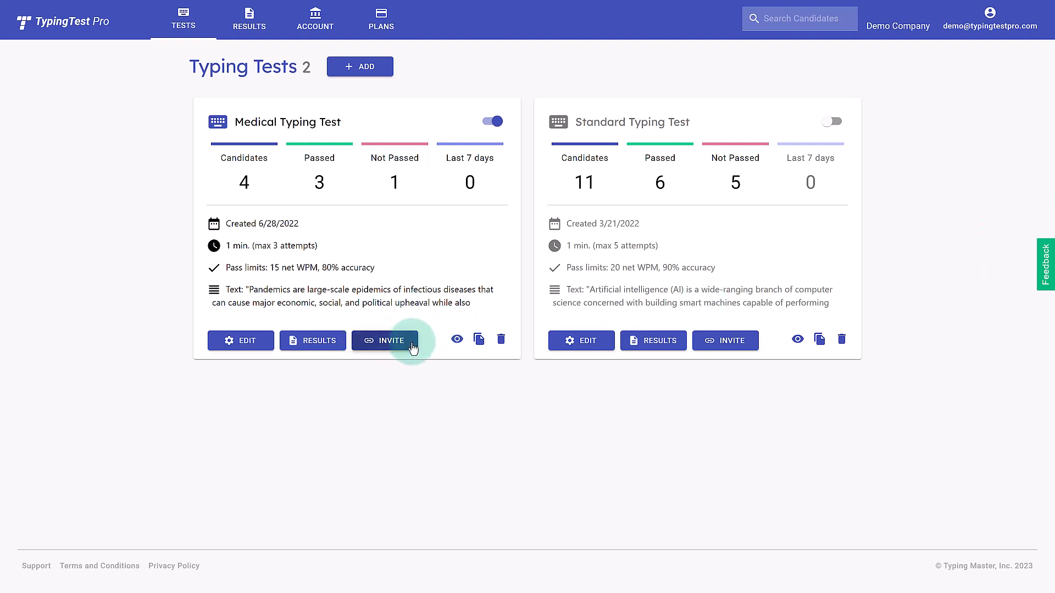
{"action": "left_click", "coordinate": [384, 341]}
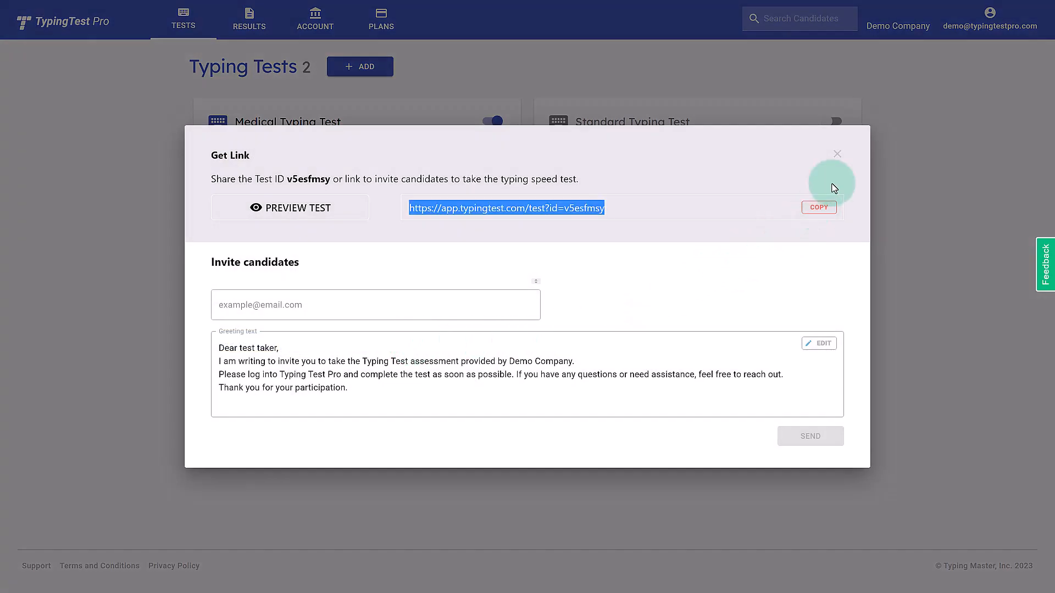
{"action": "left_click", "coordinate": [837, 153]}
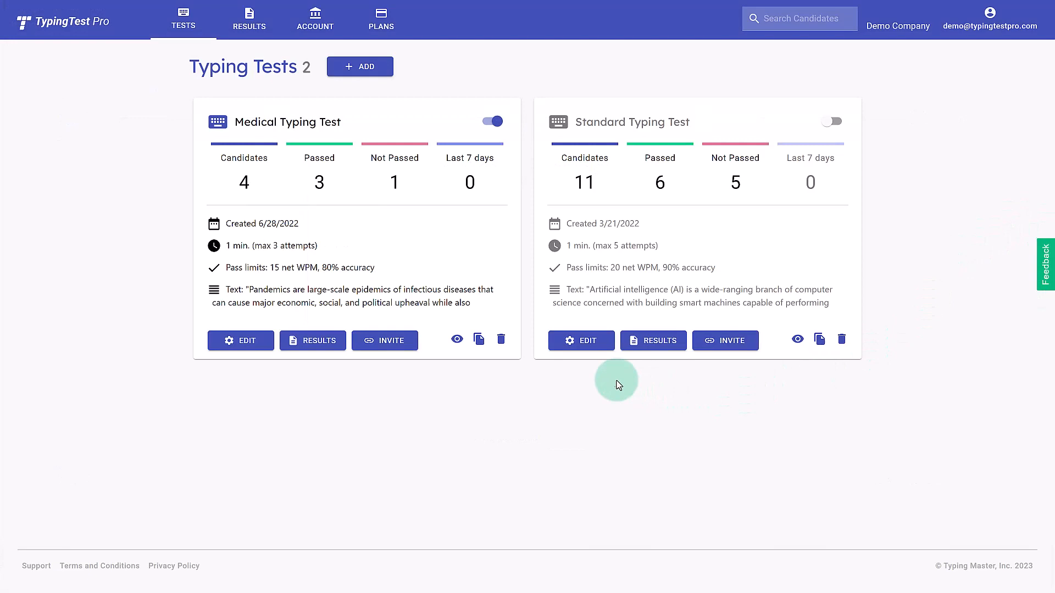
- Edit the Standard Typing Test with a 24-hour lockout and 35 WPM minimum net speed
{"action": "left_click", "coordinate": [581, 341]}
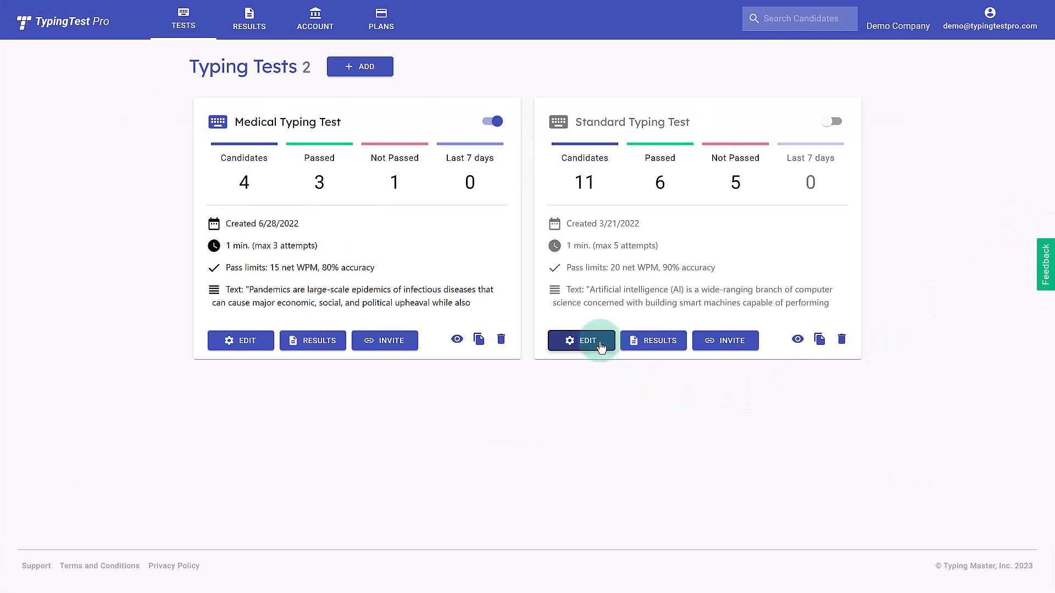
{"action": "left_click", "coordinate": [580, 341]}
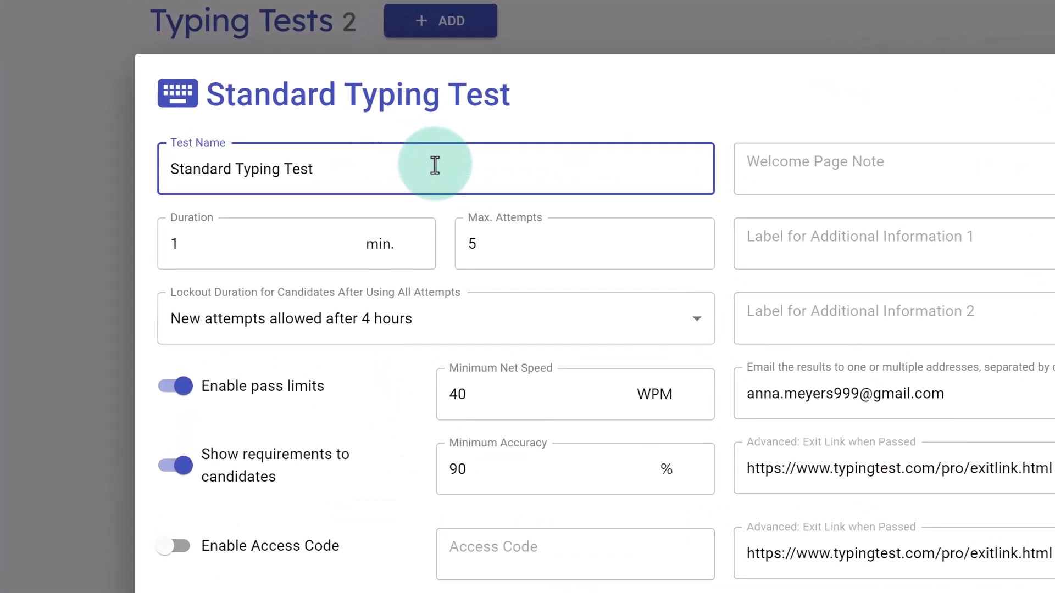
{"action": "left_click", "coordinate": [296, 243]}
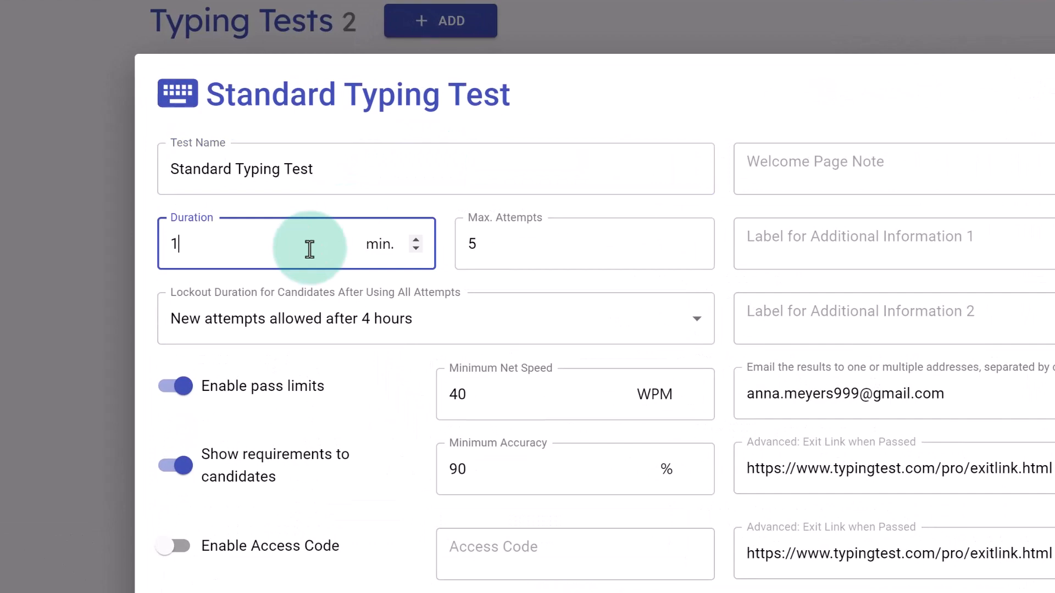
{"action": "left_click", "coordinate": [584, 244]}
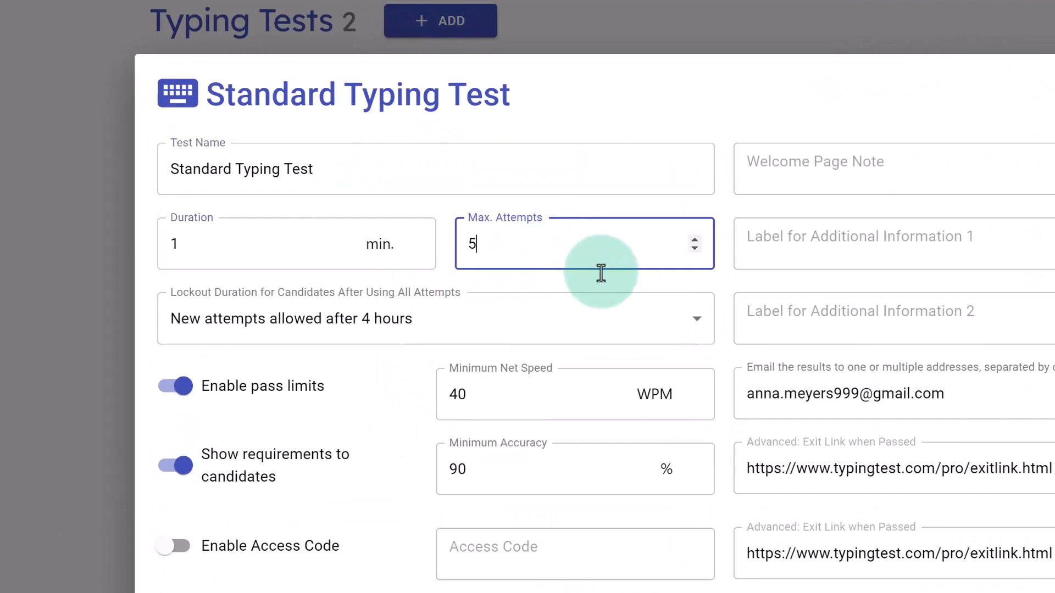
{"action": "left_click", "coordinate": [435, 318]}
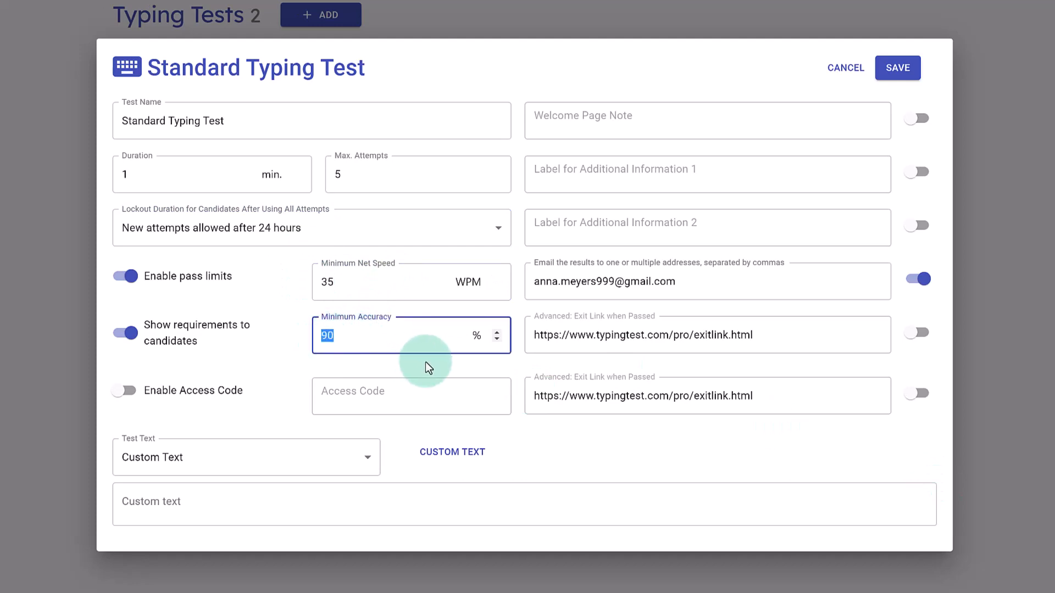
- Switch the test text to a custom AI passage, re-enter the email 'anna', and save
{"action": "left_click", "coordinate": [245, 457]}
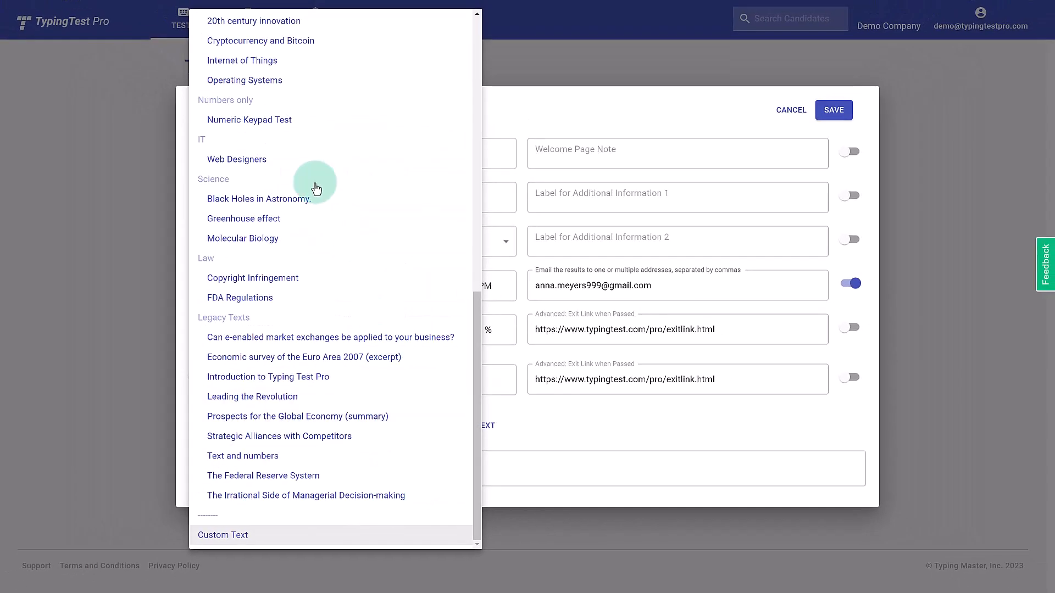
{"action": "left_click", "coordinate": [236, 159]}
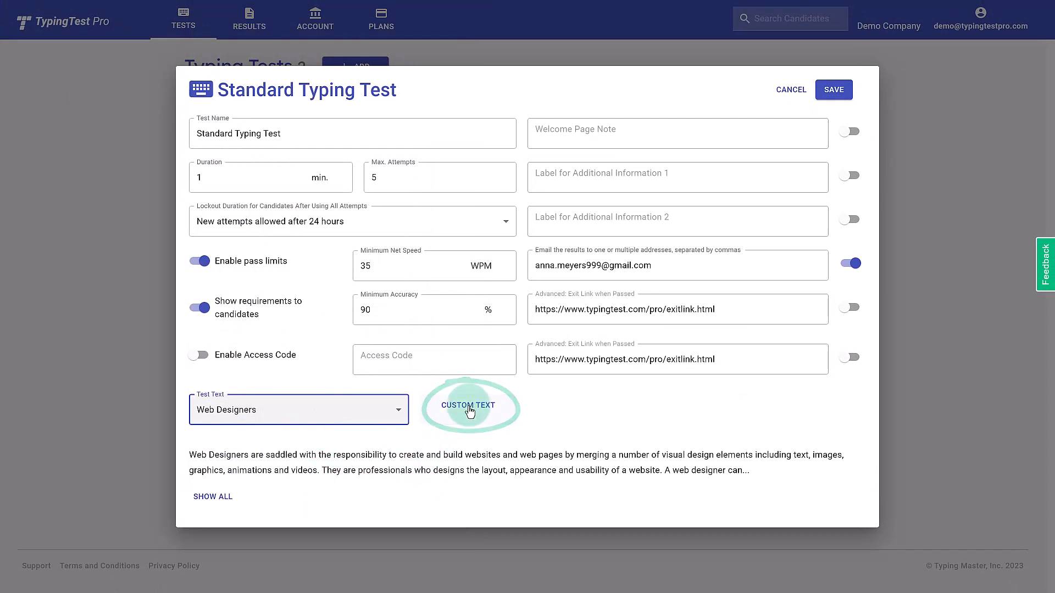
{"action": "left_click", "coordinate": [467, 404]}
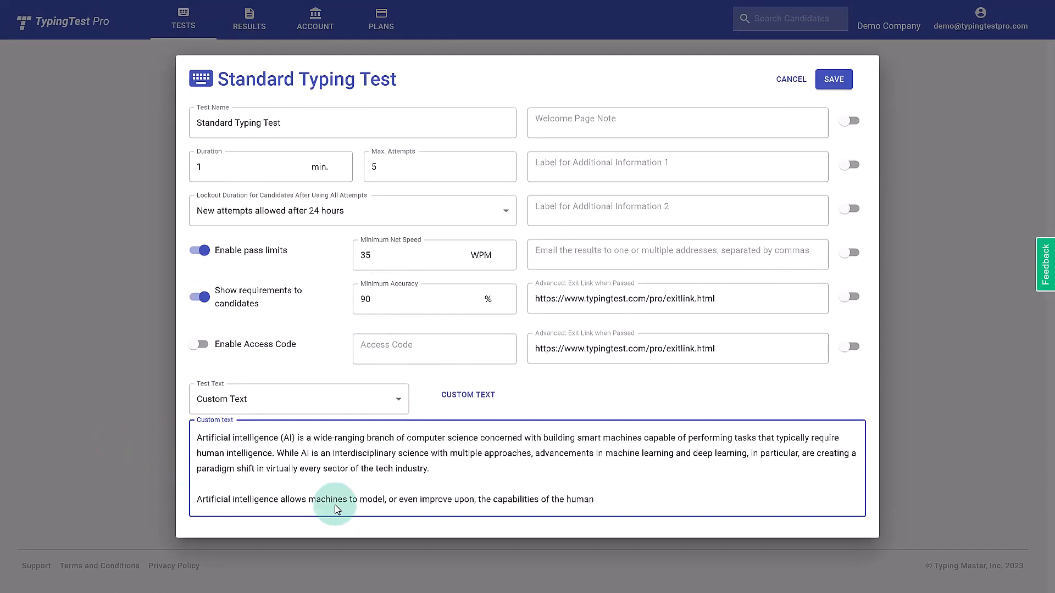
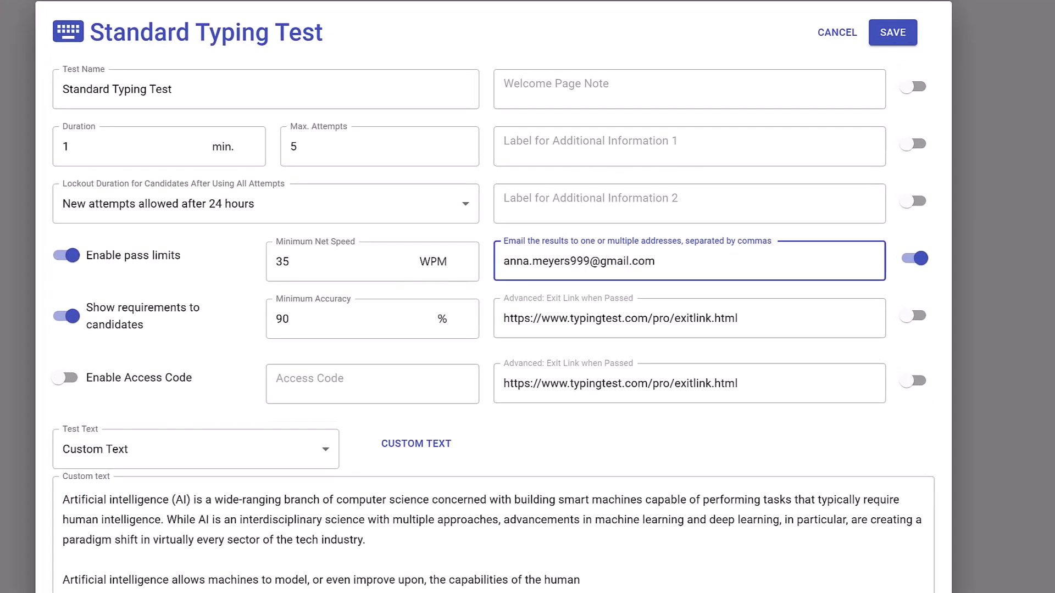
{"action": "left_click", "coordinate": [892, 32]}
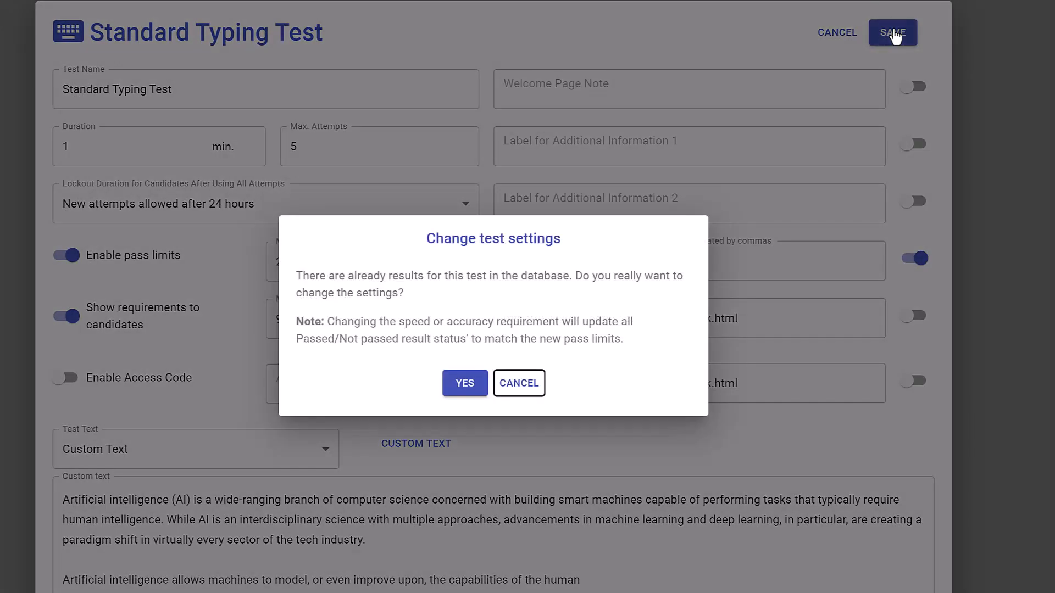
- Confirm changing the Standard Typing Test settings despite existing results
{"action": "left_click", "coordinate": [463, 383]}
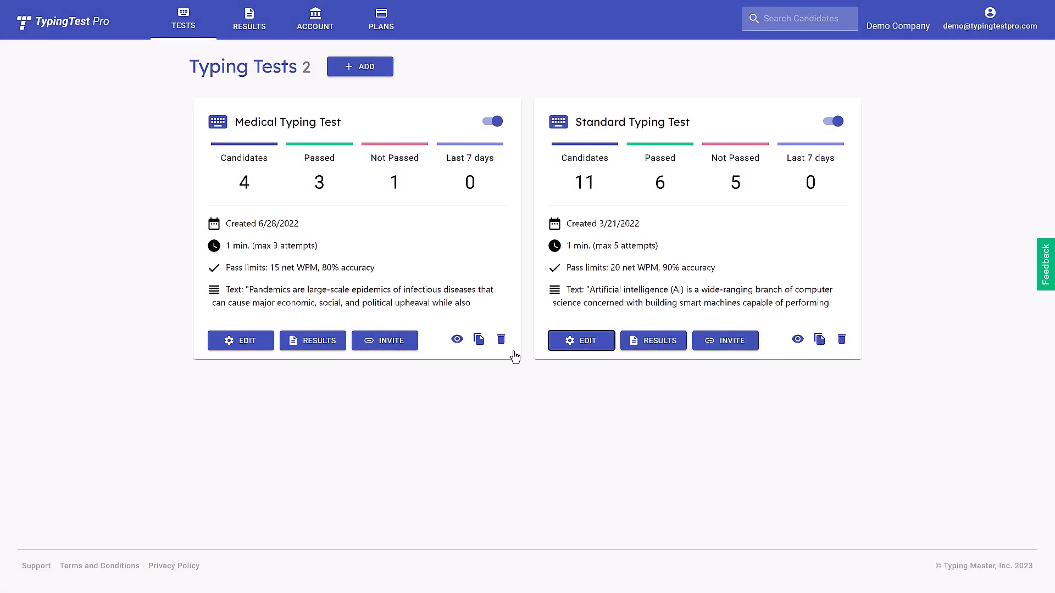
{"action": "mouse_move", "coordinate": [714, 491]}
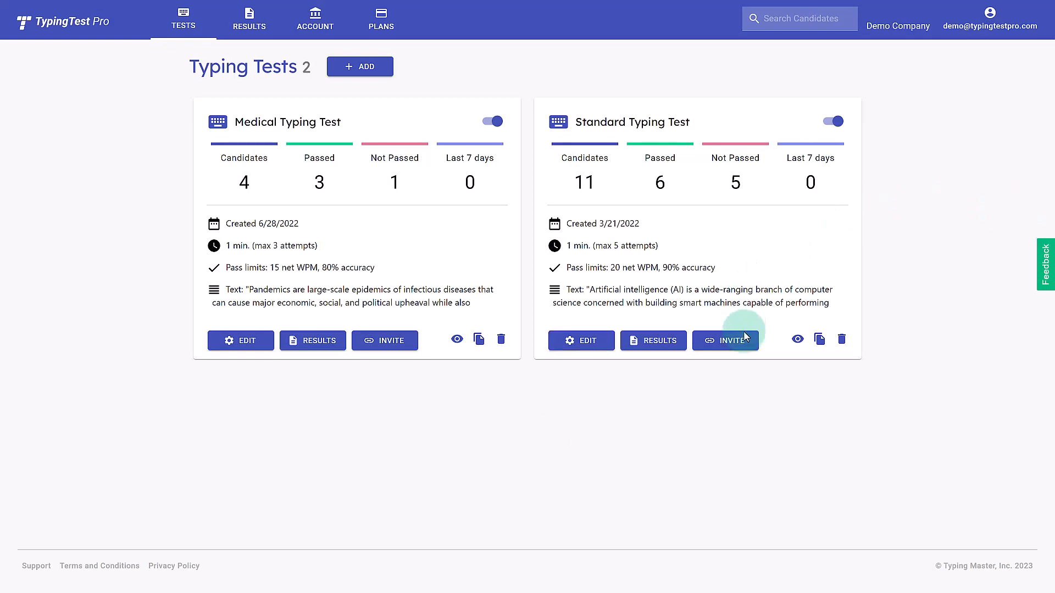
{"action": "left_click", "coordinate": [726, 341]}
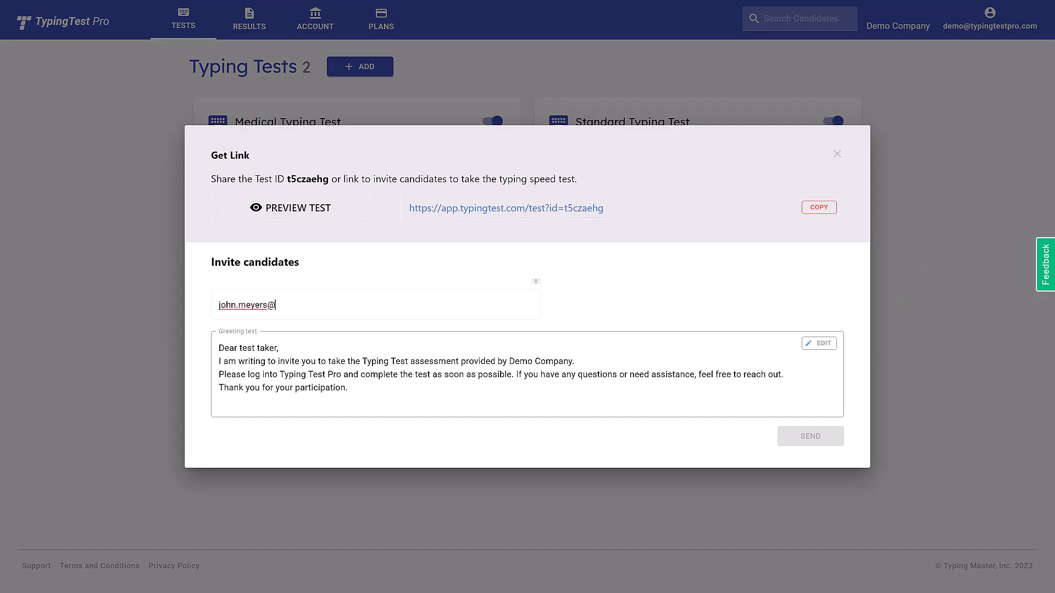
{"action": "left_click", "coordinate": [837, 153]}
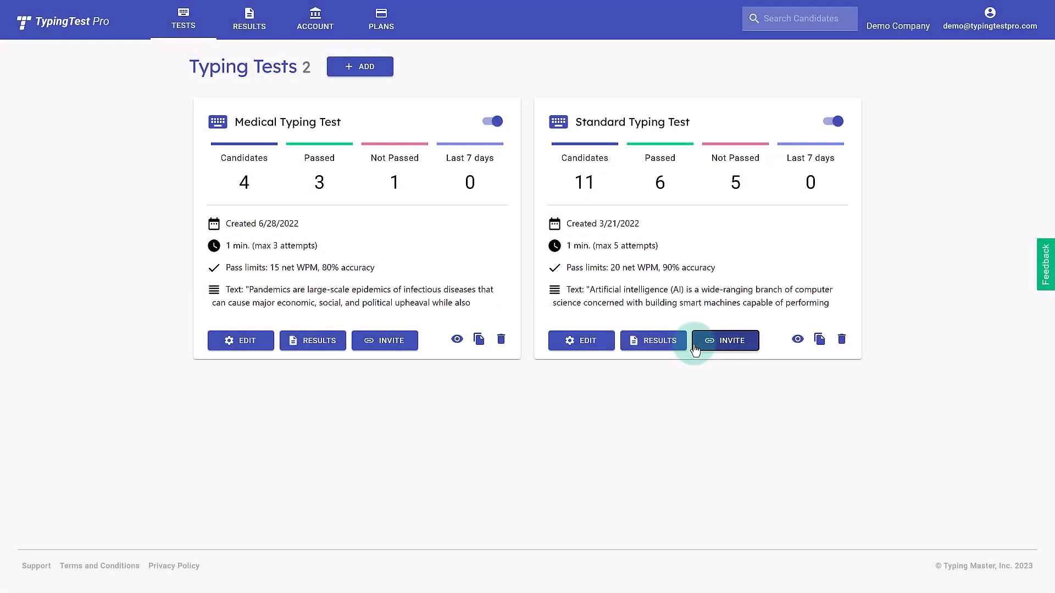
{"action": "left_click", "coordinate": [653, 339]}
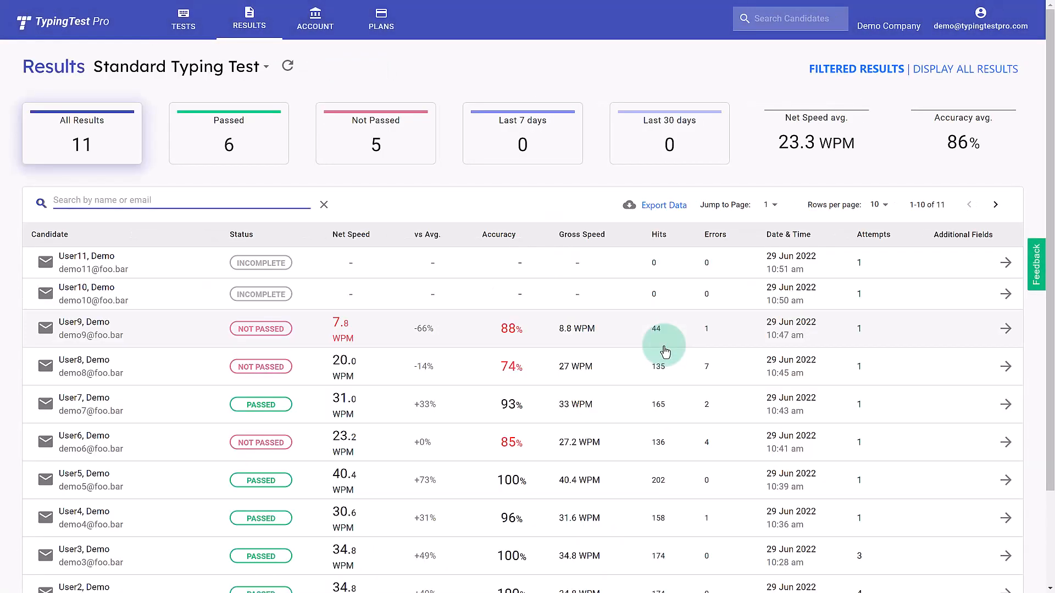
{"action": "left_click", "coordinate": [183, 19]}
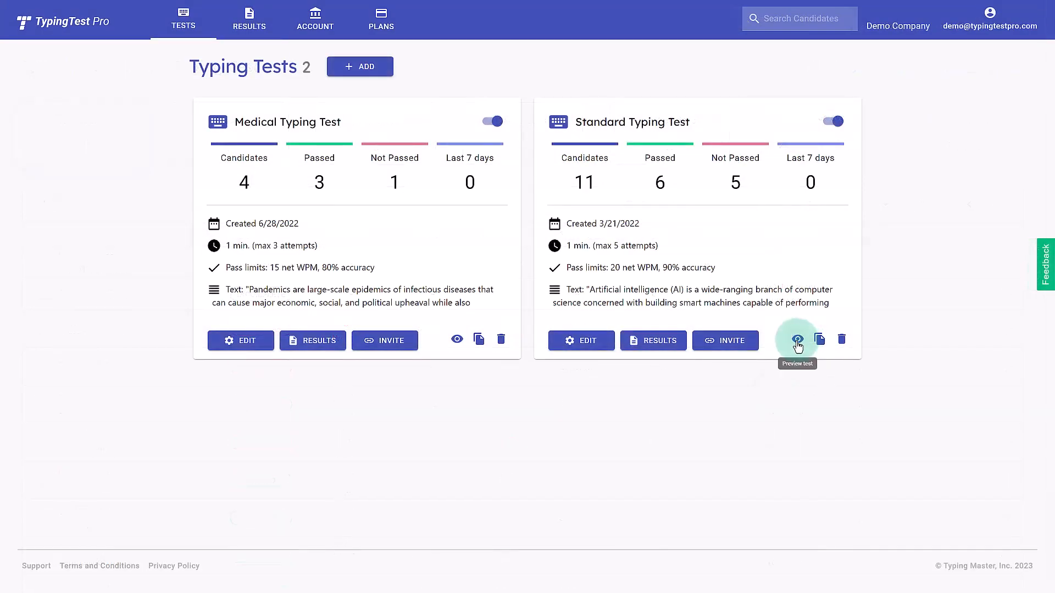
{"action": "mouse_move", "coordinate": [1040, 15]}
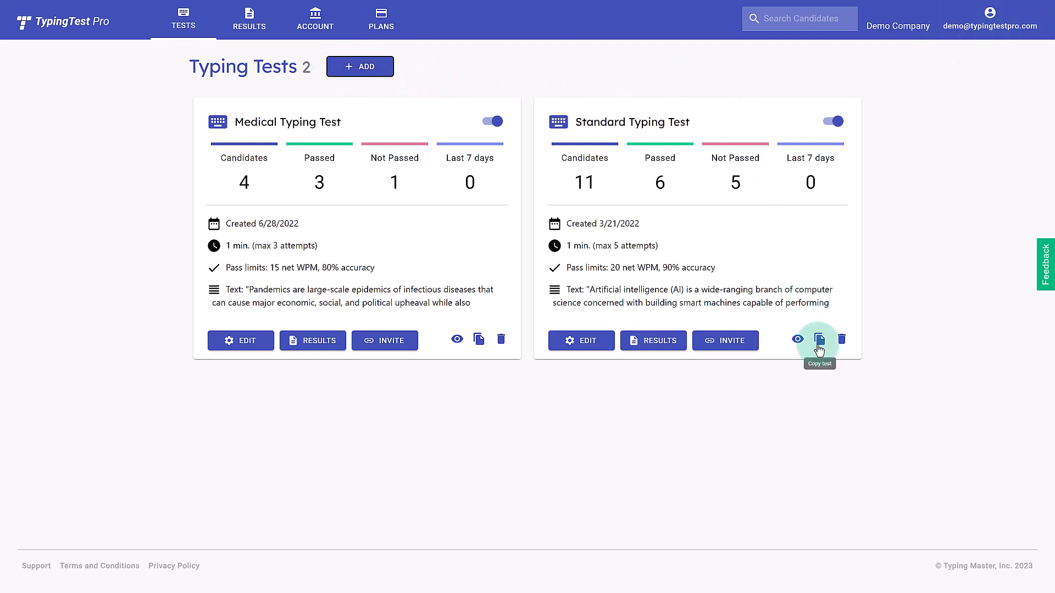
{"action": "left_click", "coordinate": [819, 339]}
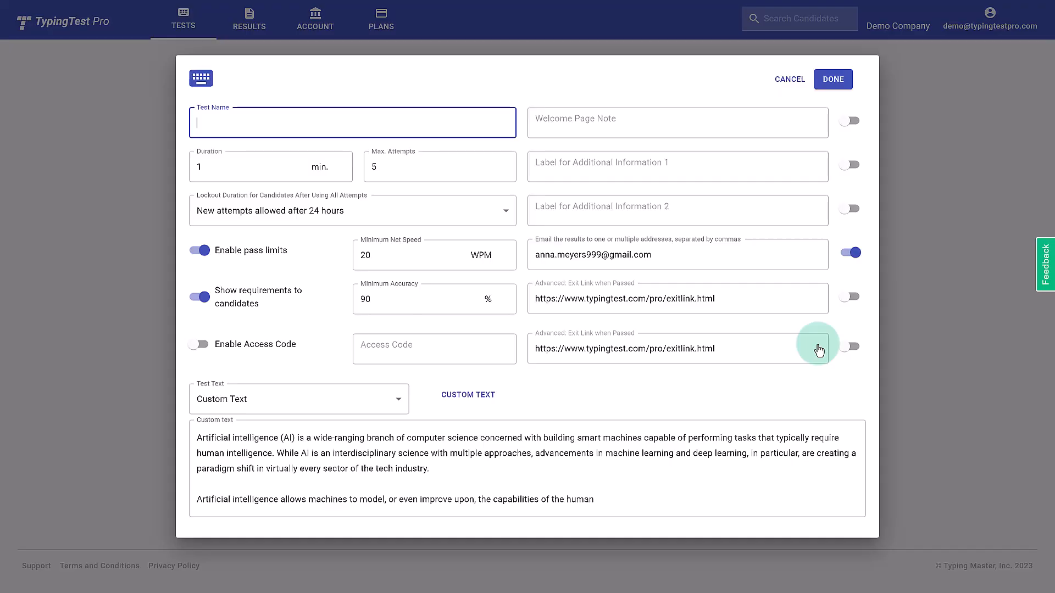
{"action": "left_click", "coordinate": [789, 79]}
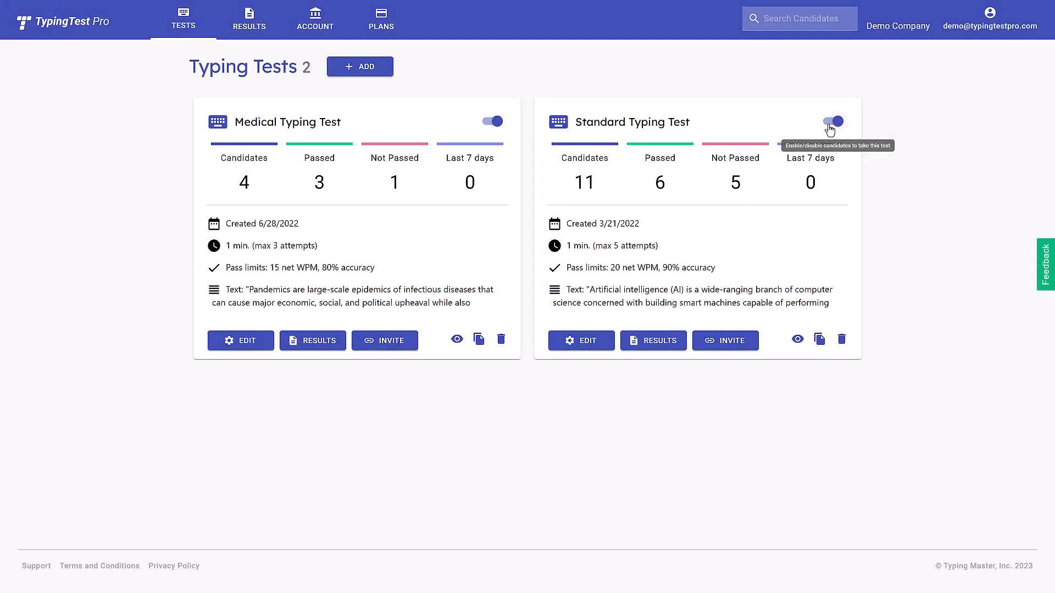
- Switch off the Standard Typing Test's enable toggle on its dashboard card
{"action": "left_click", "coordinate": [834, 122]}
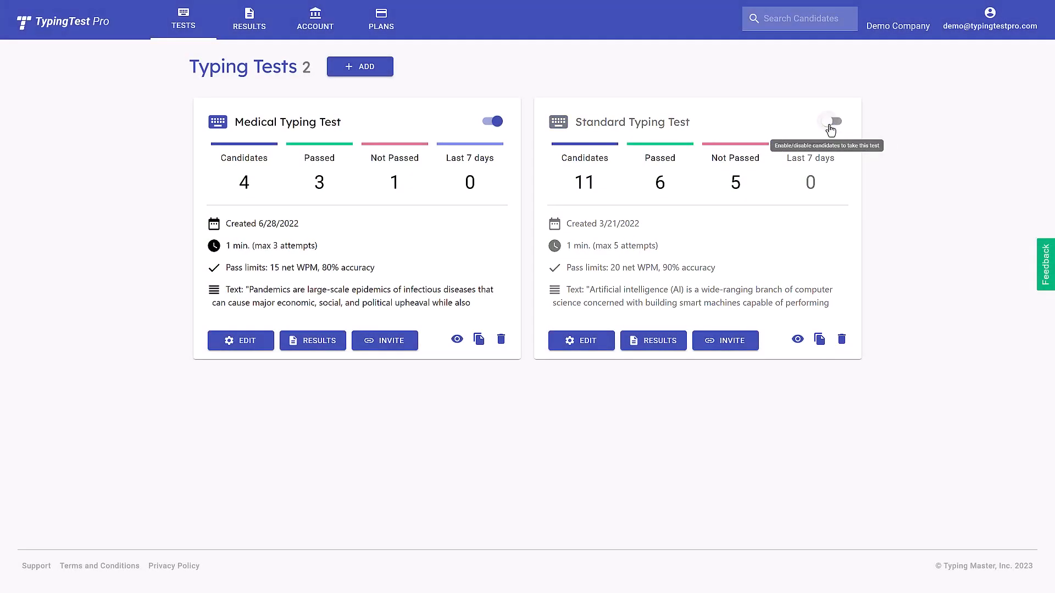
{"action": "left_click", "coordinate": [832, 121]}
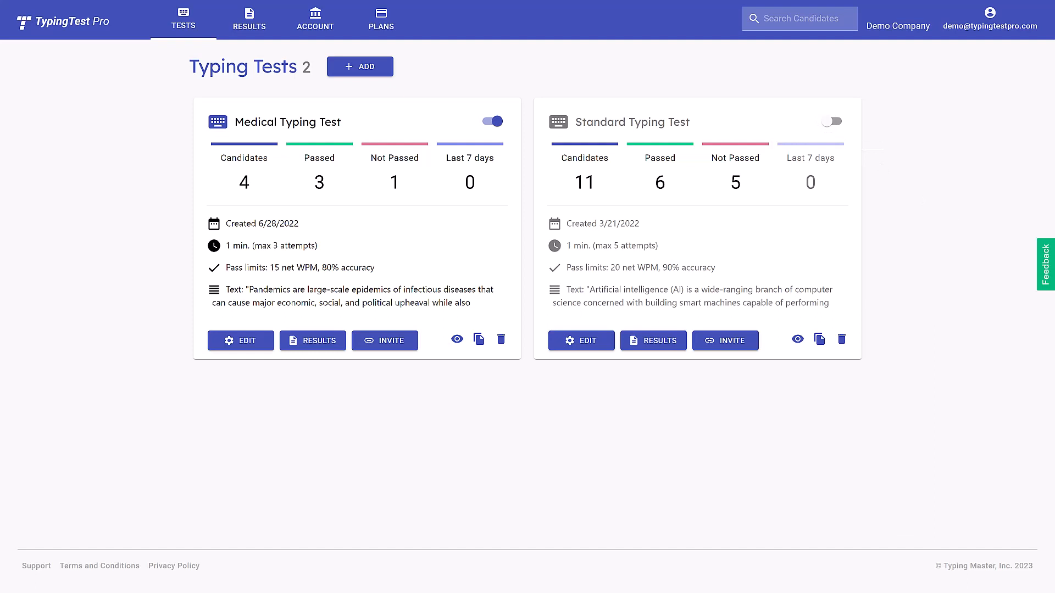